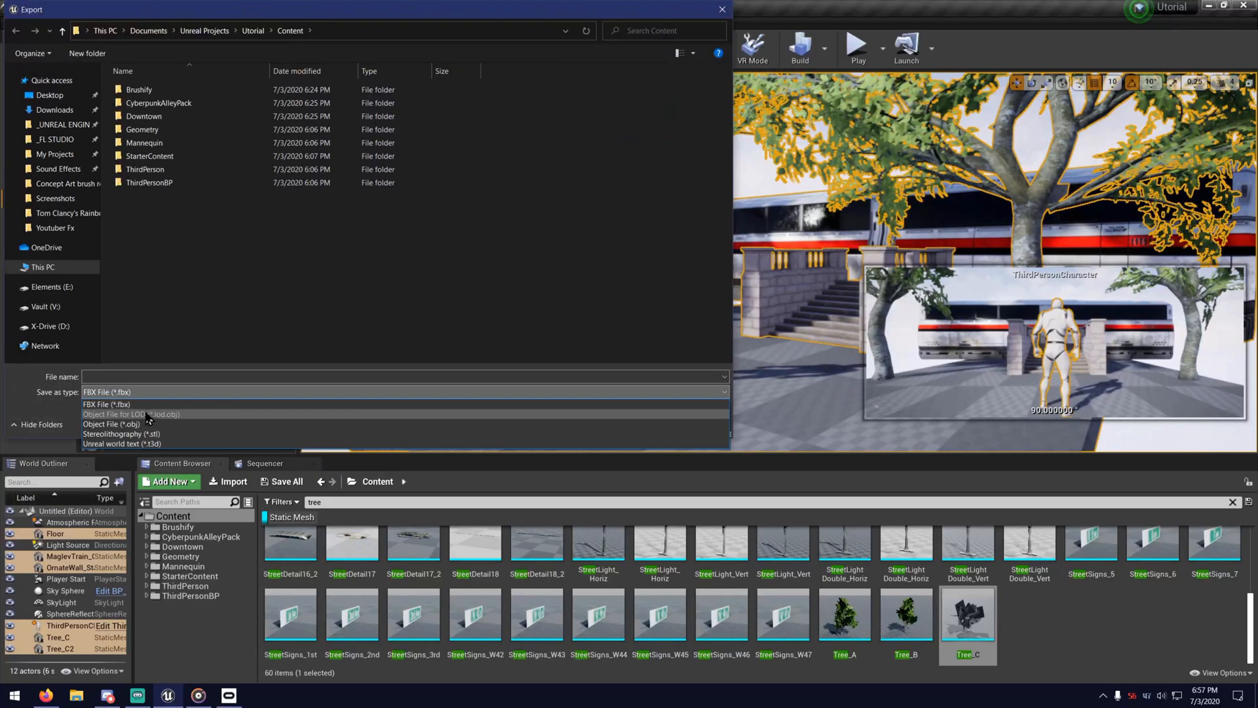
Export the level as 'Utorial Small Scene' OBJ into the Utorial folder, answering the materials prompt.
left_click(110, 424)
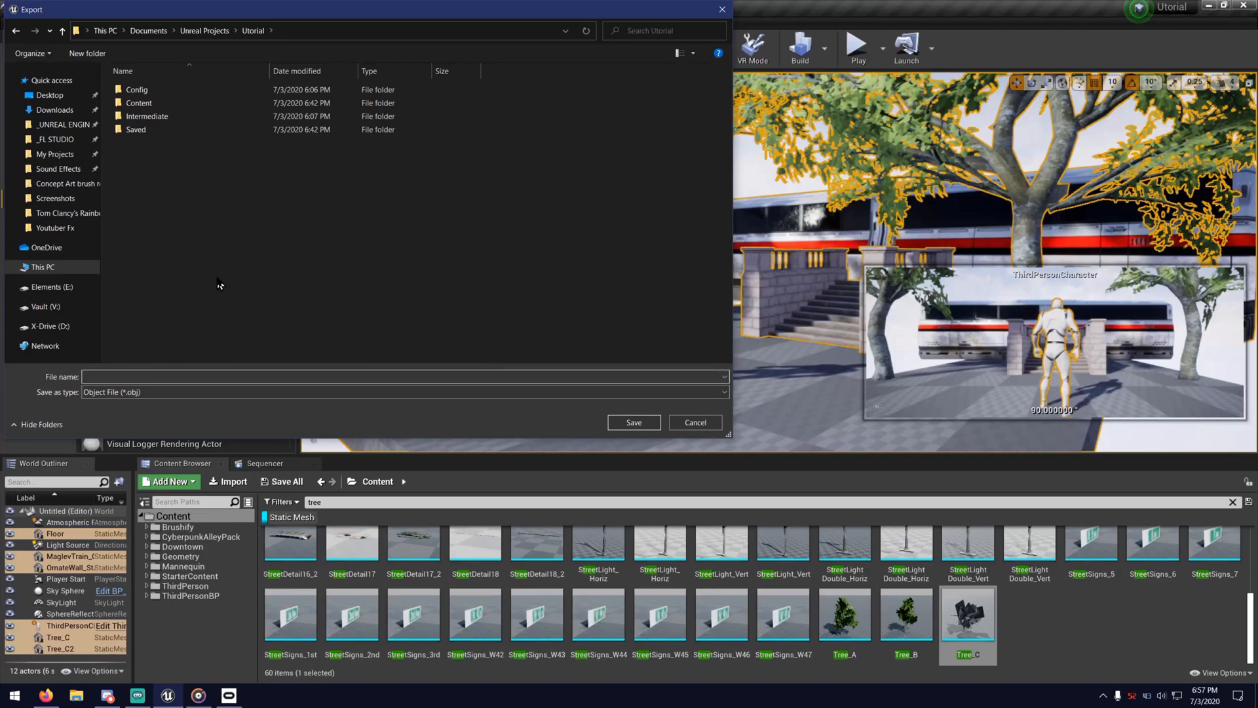
type("Utorial Small Sc")
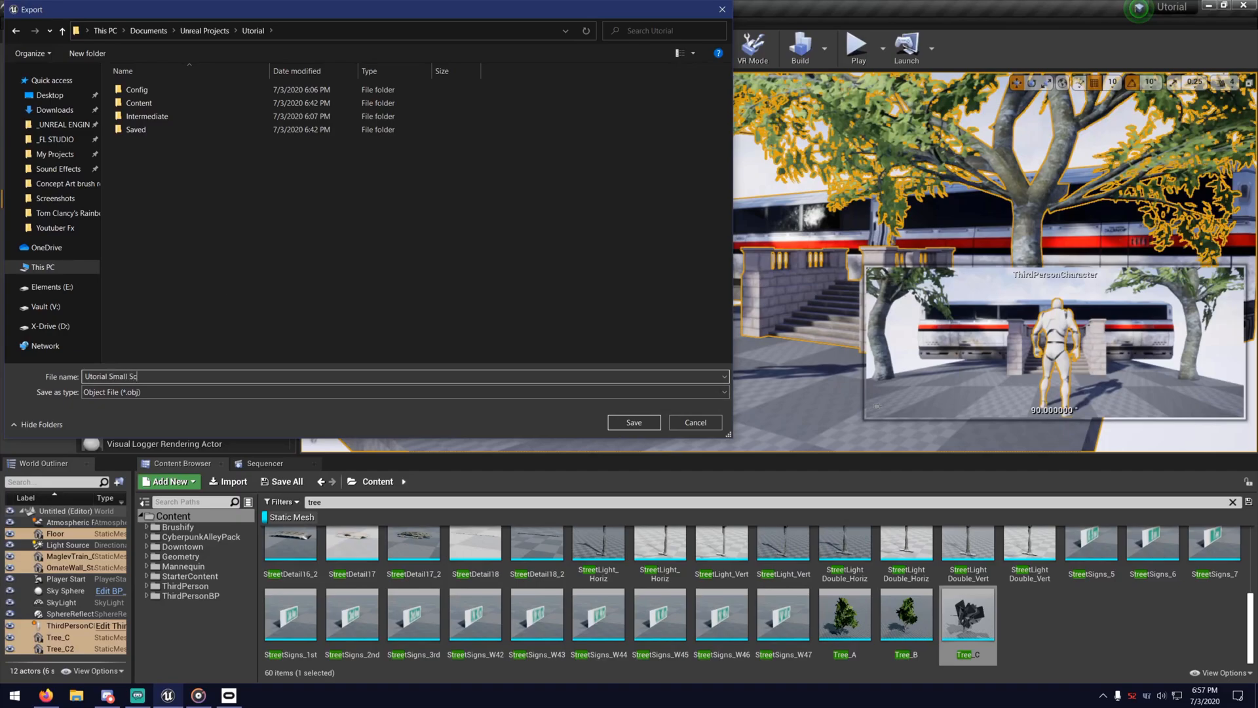
left_click(633, 422)
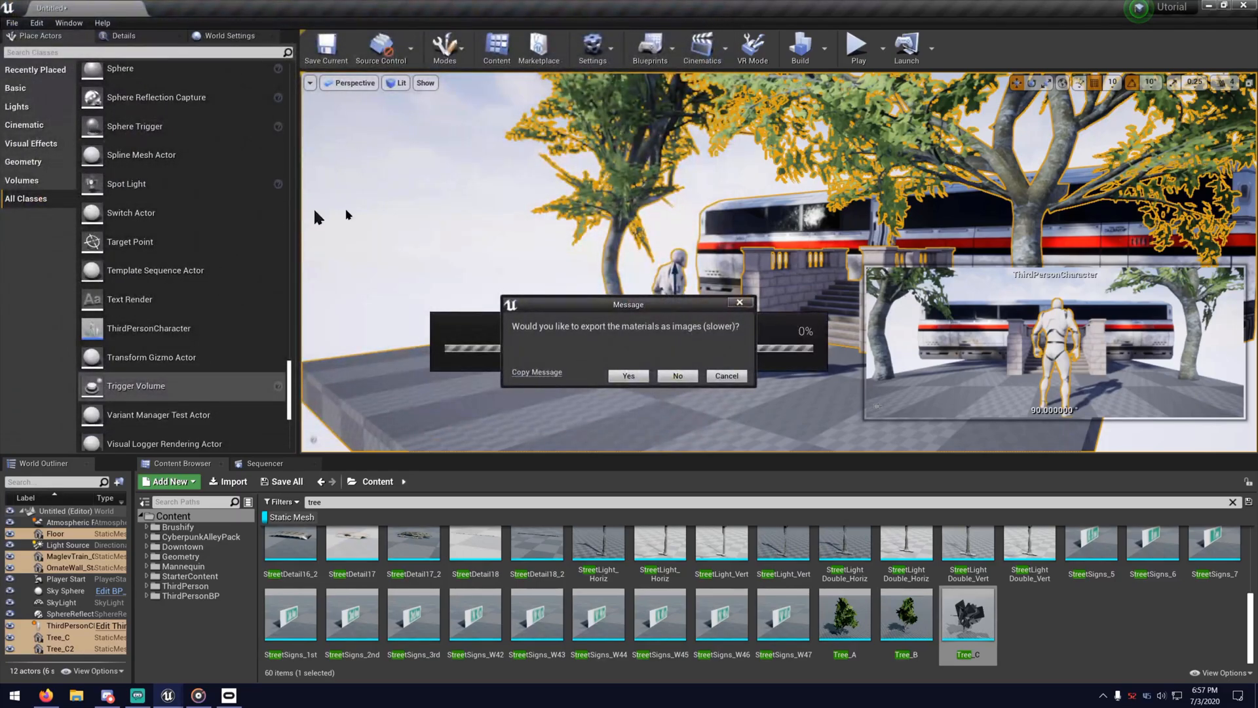
left_click(676, 375)
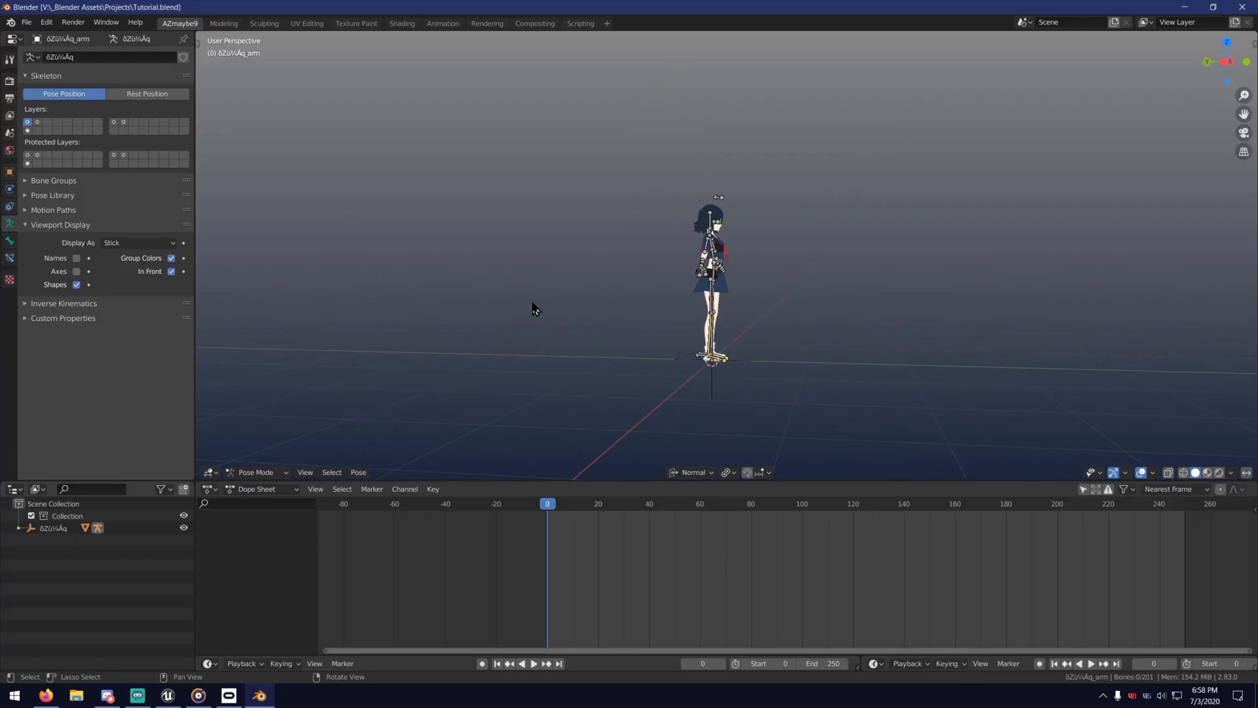
Import Utorial Small Scene.obj as Wavefront OBJ with Keep Vert Order enabled.
left_click(27, 22)
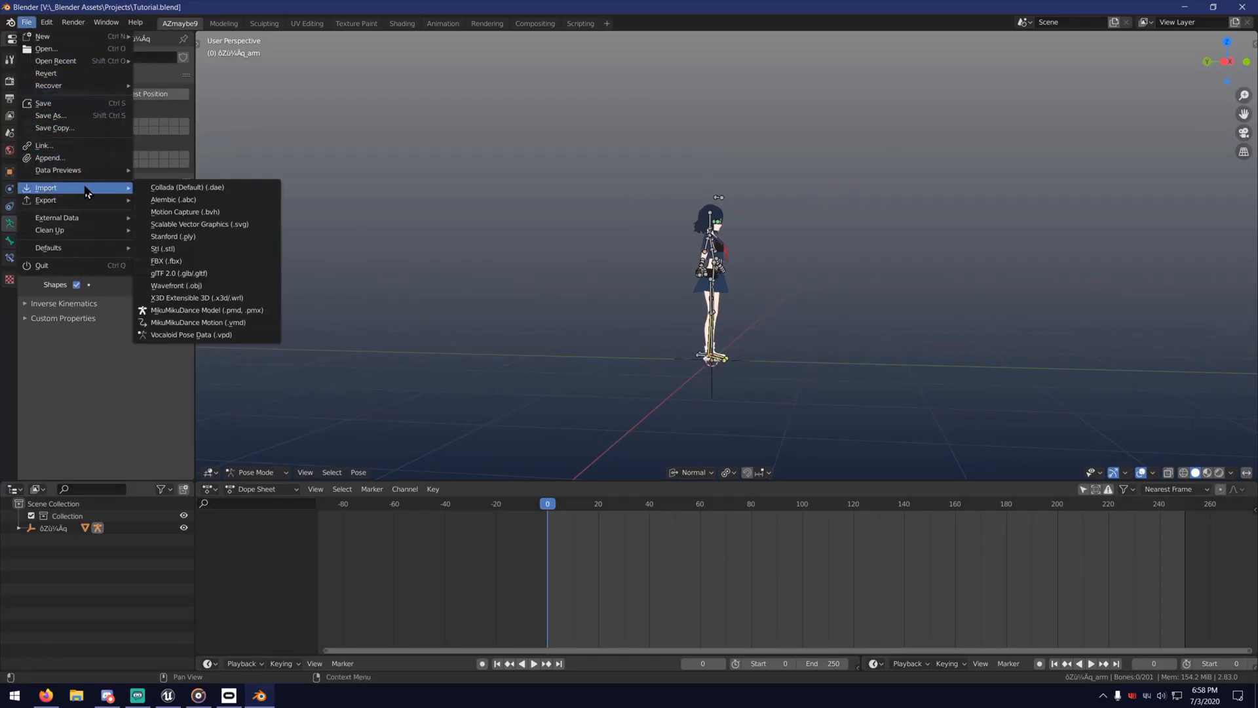
left_click(175, 285)
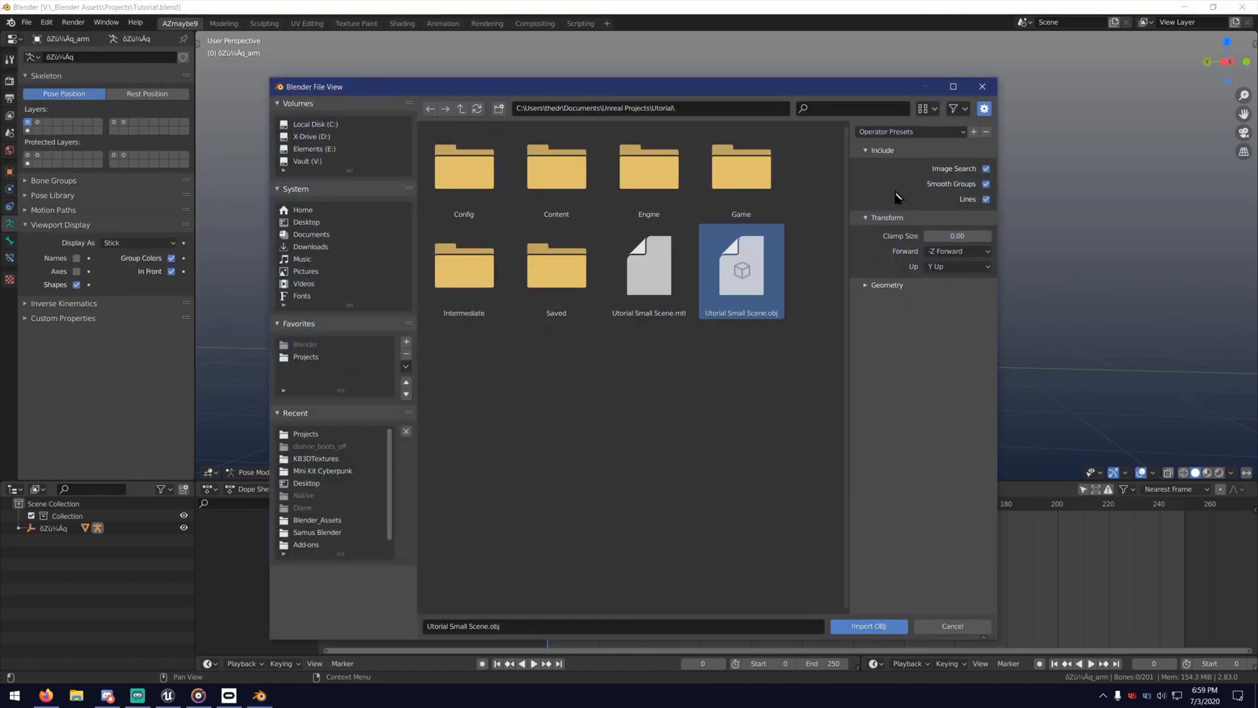
left_click(886, 285)
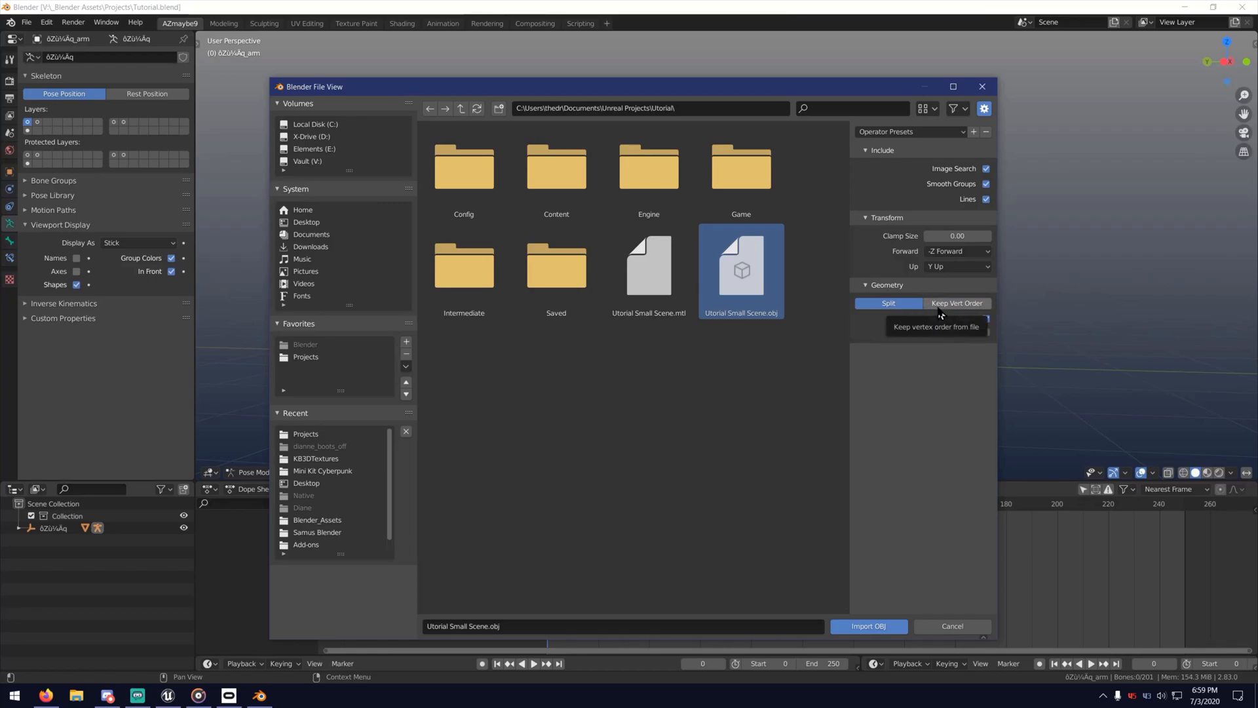
left_click(956, 303)
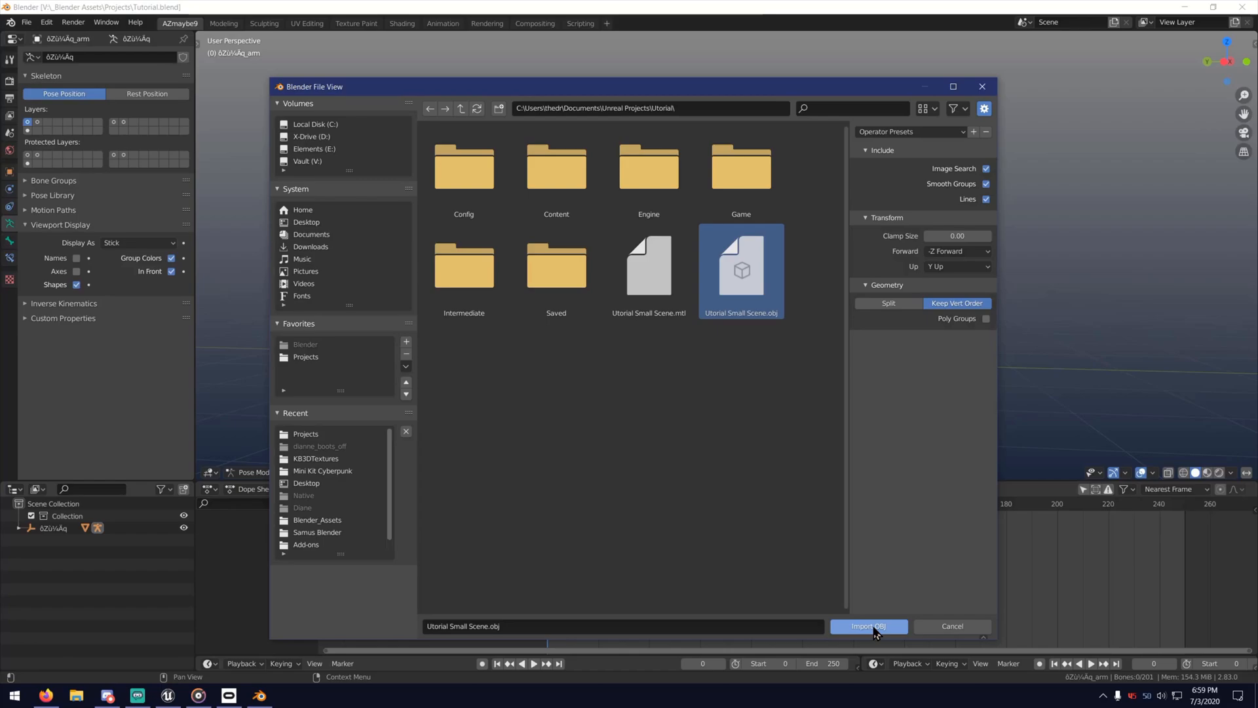
left_click(869, 626)
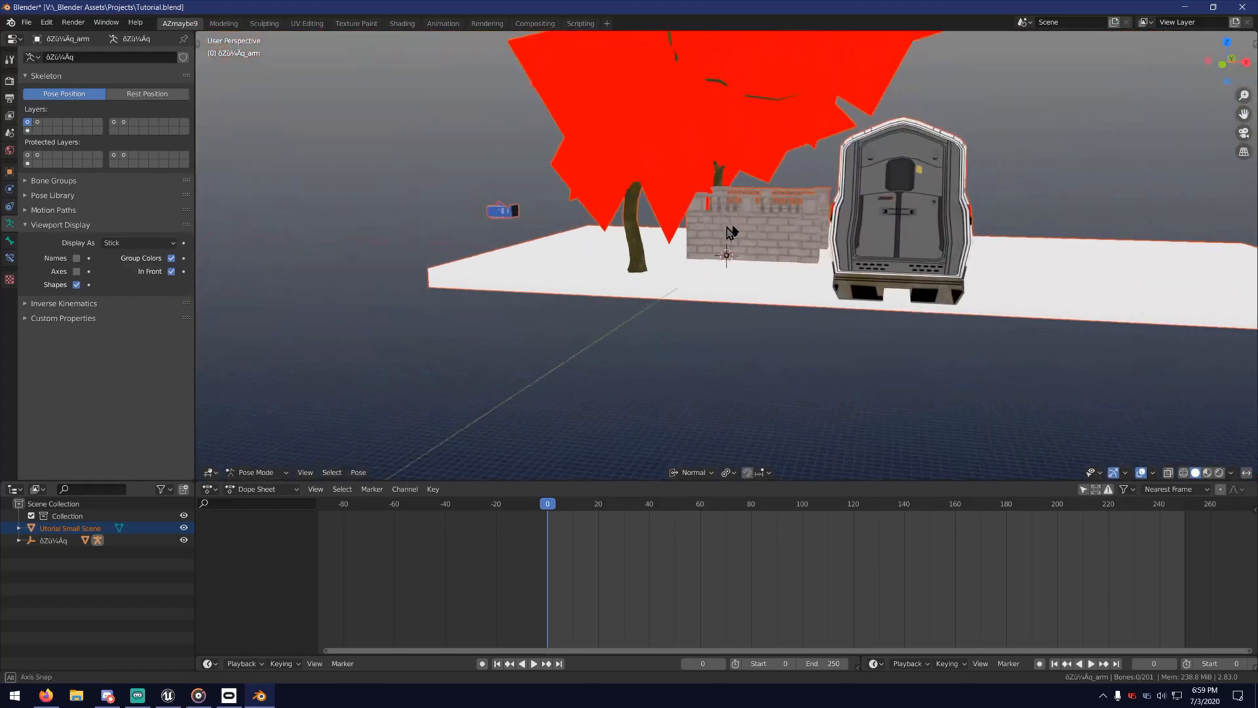
Delete unwanted geometry, cutting the scene from 53,397 to 50,195 vertices.
left_click_drag(730, 232, 798, 289)
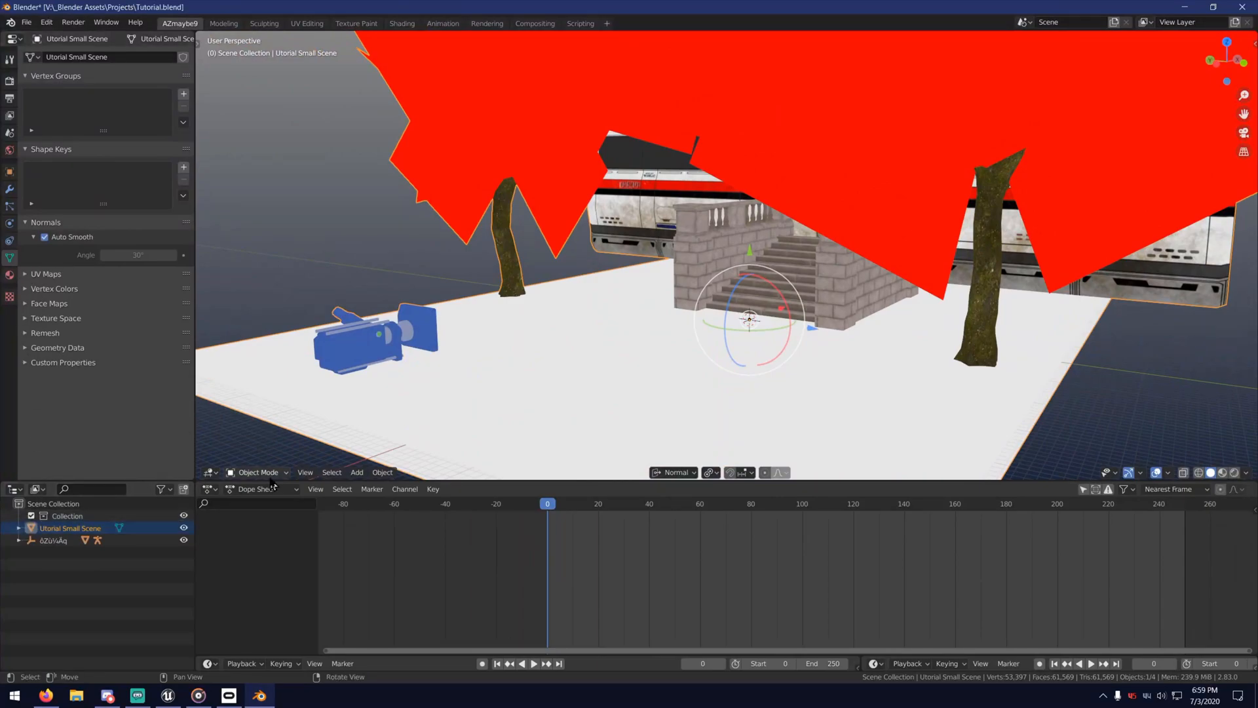
key("Tab")
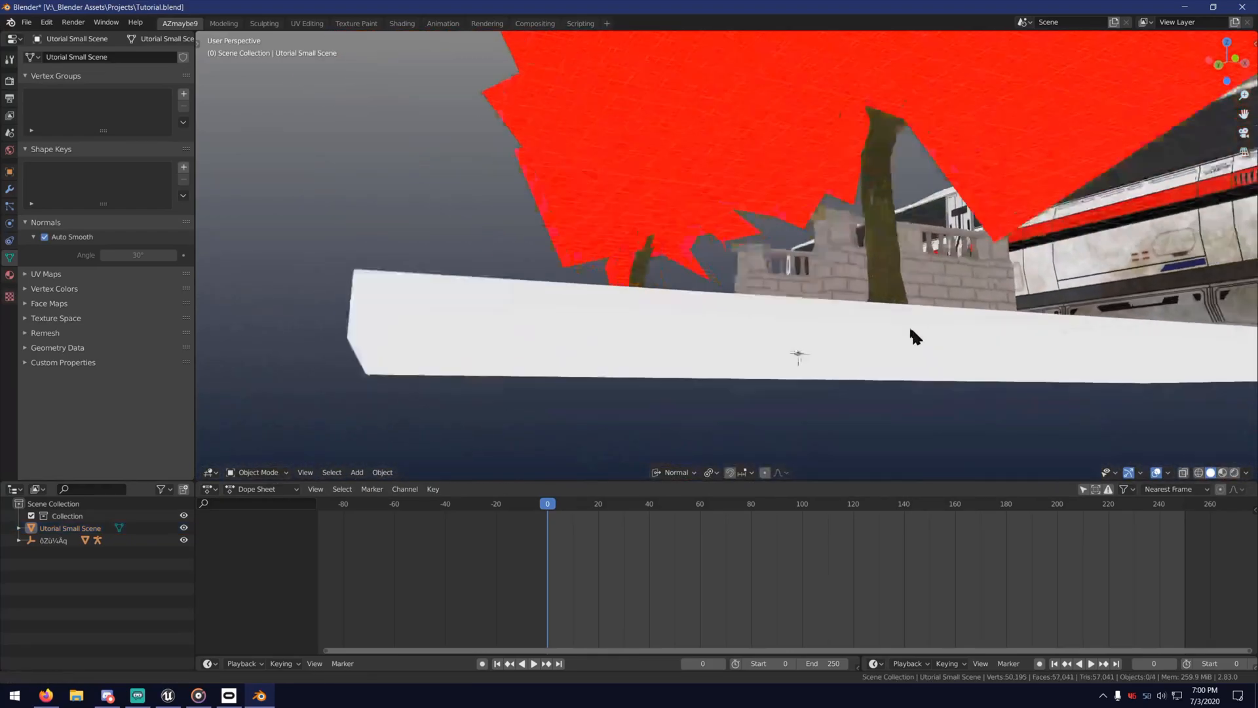
left_click_drag(915, 337, 762, 329)
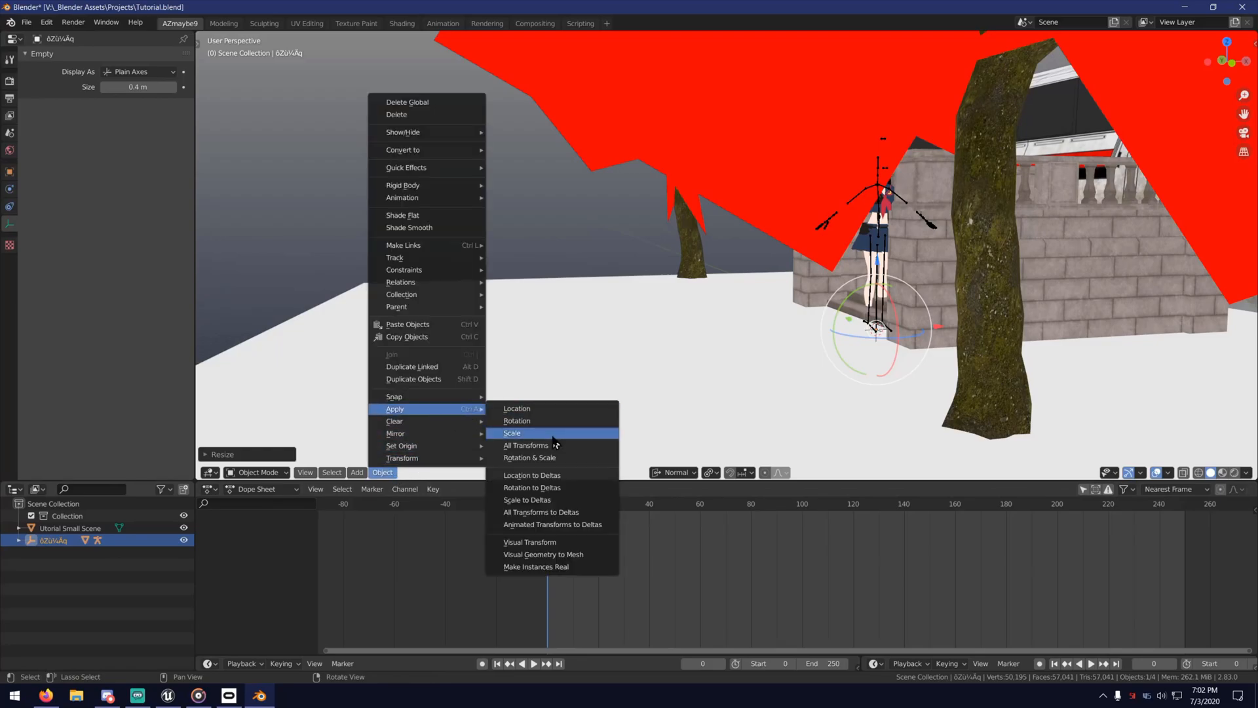
Apply scale and location to the character's root, armature and mesh, then switch armature mode.
left_click(511, 432)
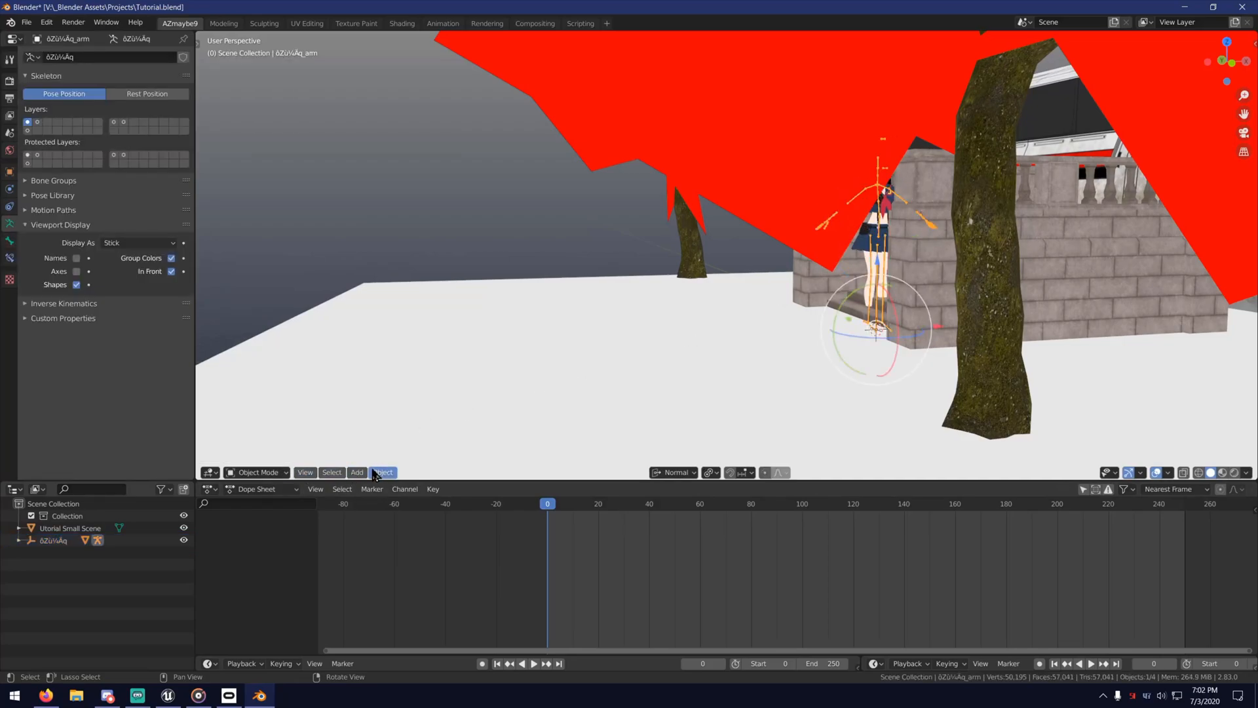
left_click(382, 472)
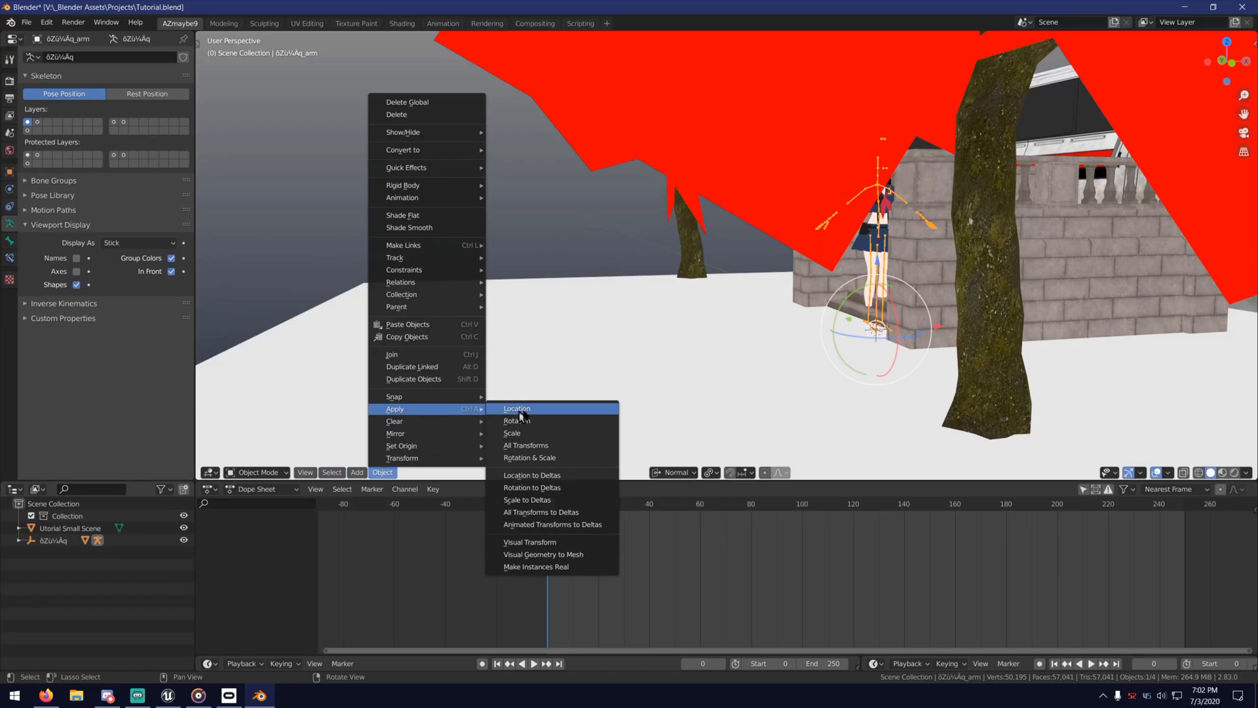
left_click(517, 408)
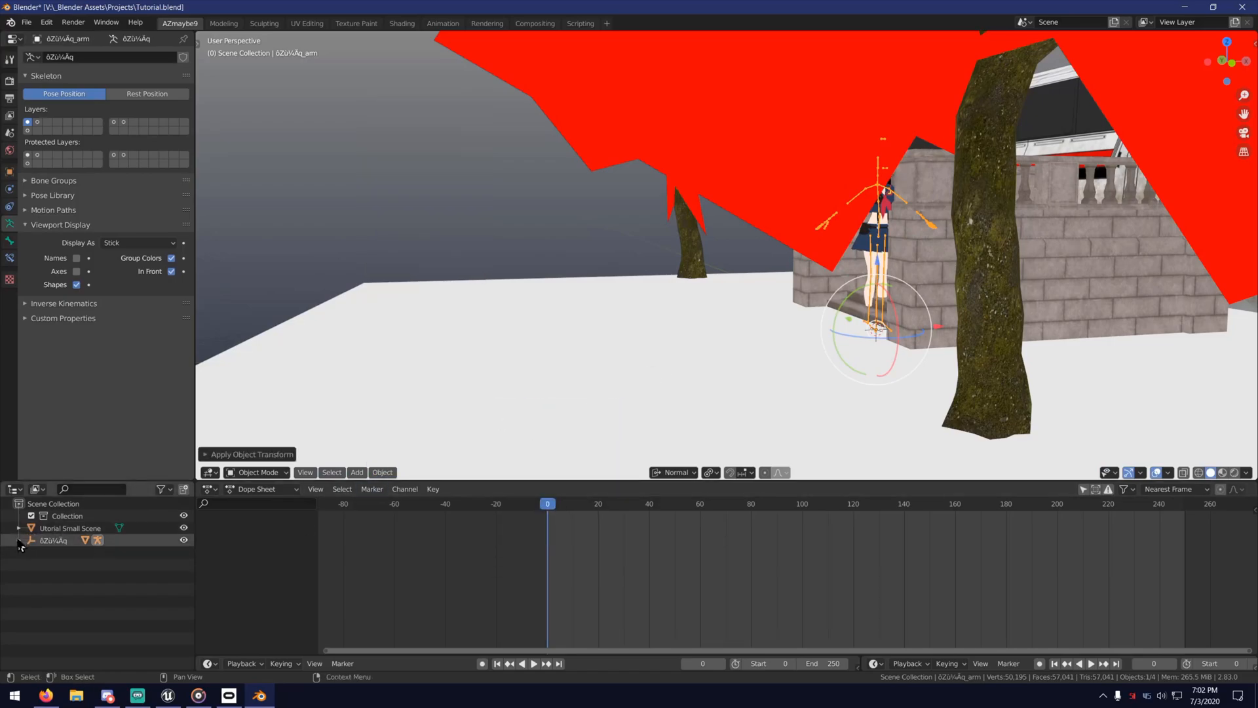
left_click(19, 540)
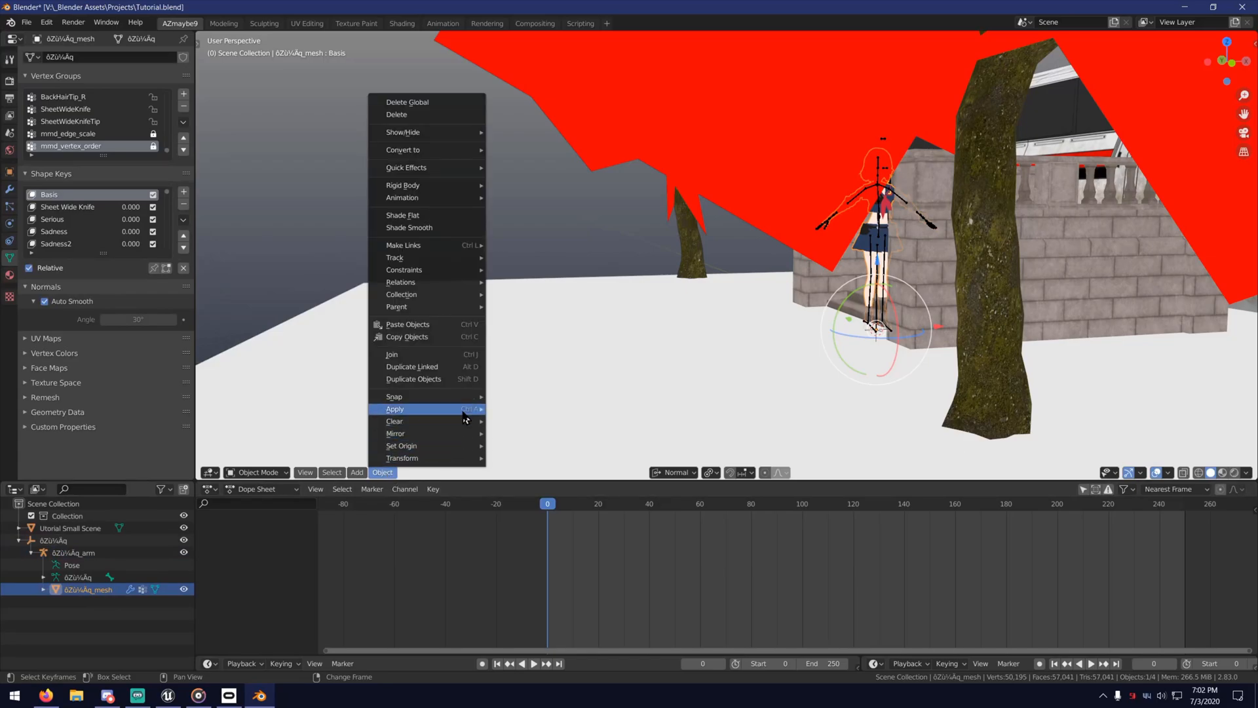
left_click(395, 409)
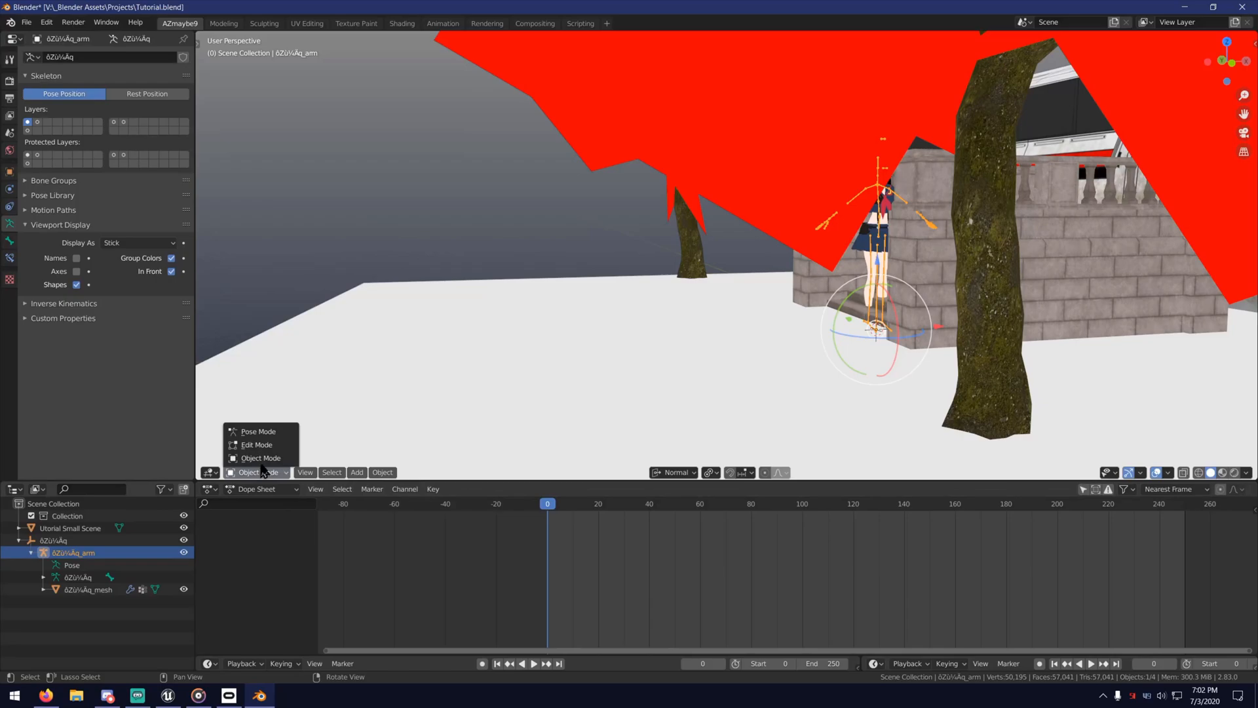
left_click(258, 431)
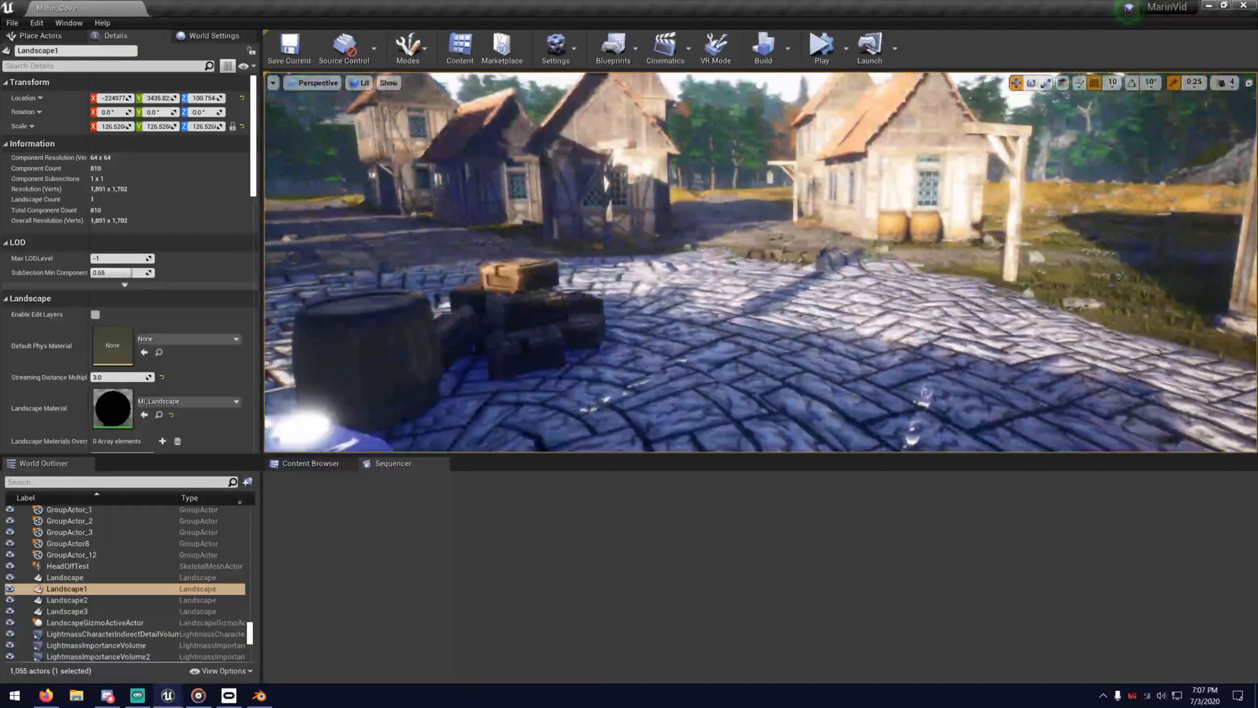
left_click(39, 35)
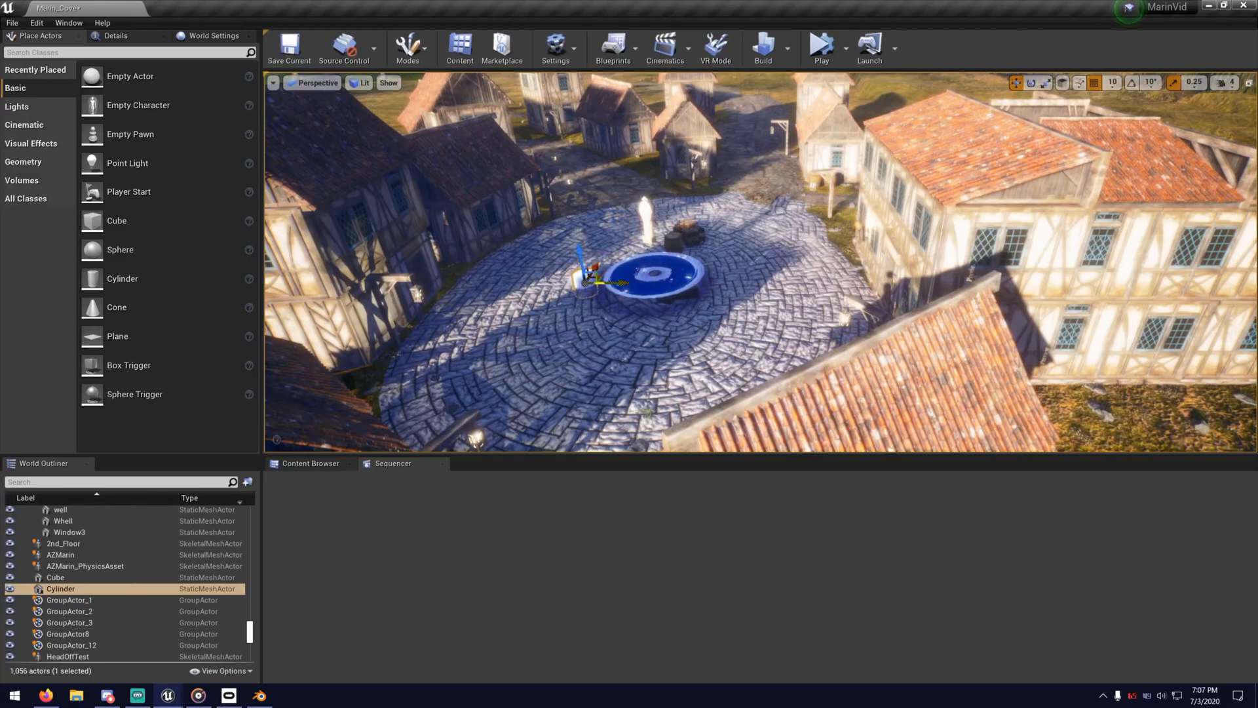
Scale the cylinder flat and wide, then lower it beneath the cobbled plaza.
left_click_drag(585, 273, 651, 282)
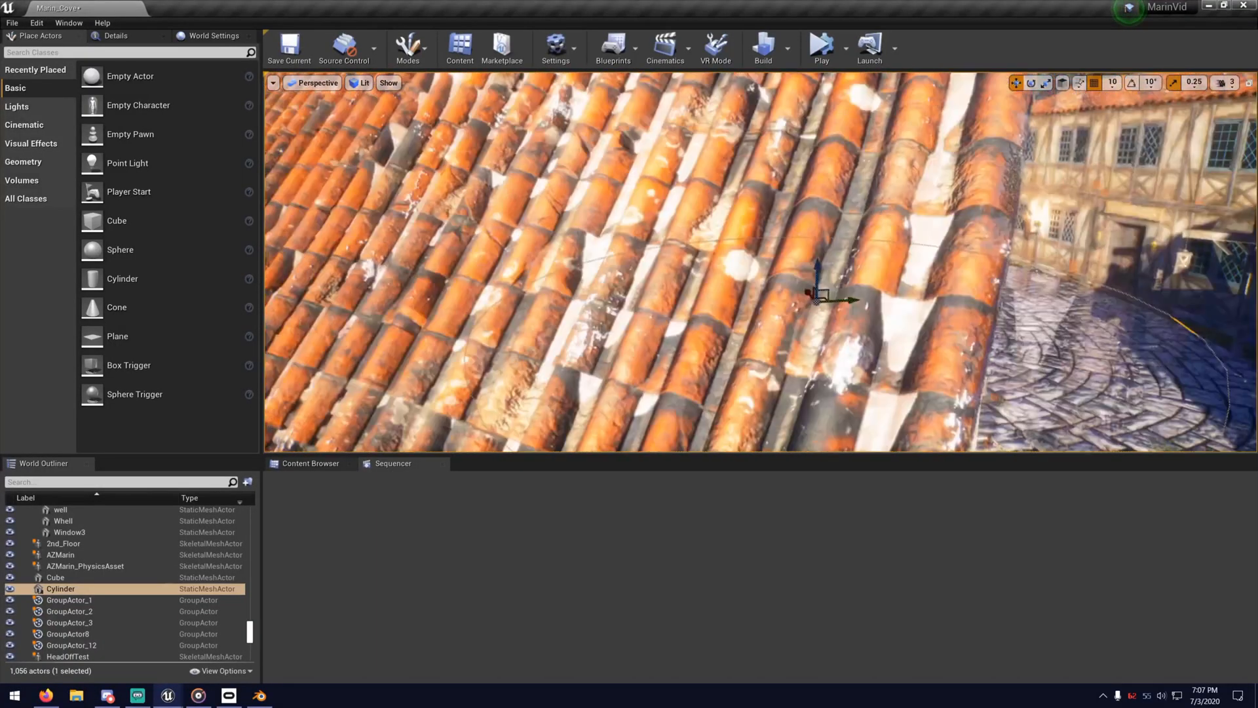
left_click_drag(819, 297, 778, 225)
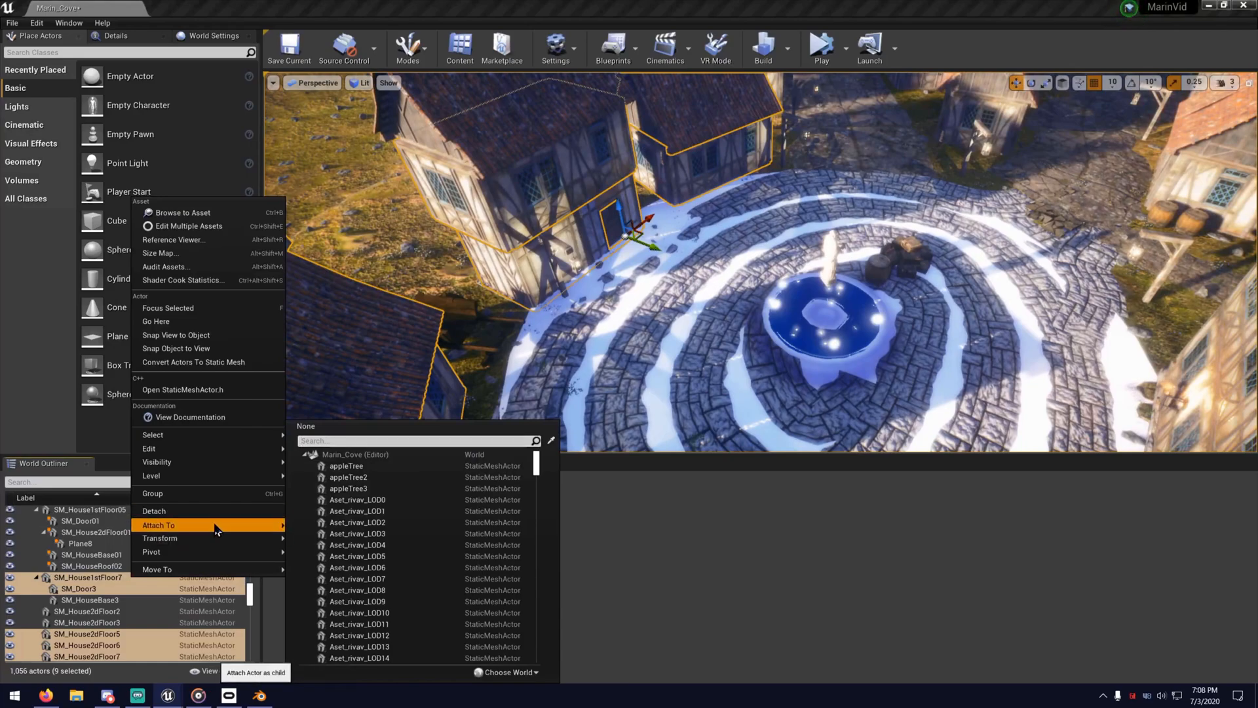
Attach the selected house floors, roofs and doors to the Cylinder via Attach To.
type("cy")
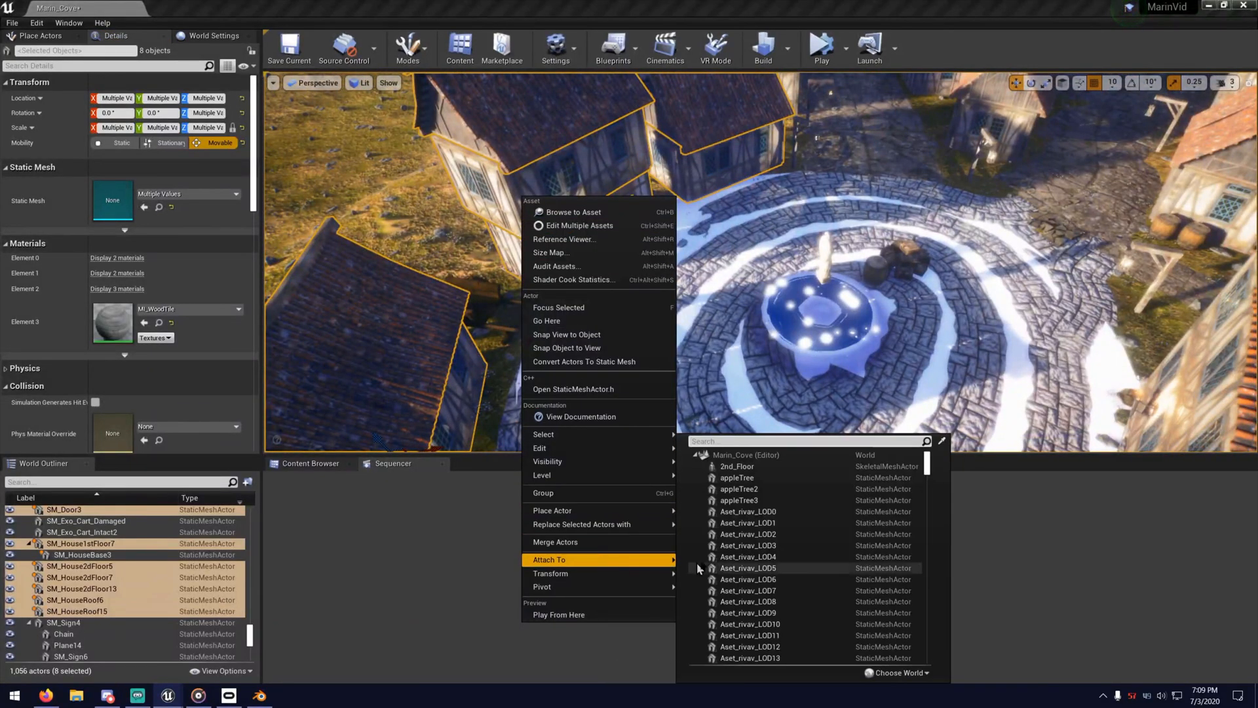
type("cyli")
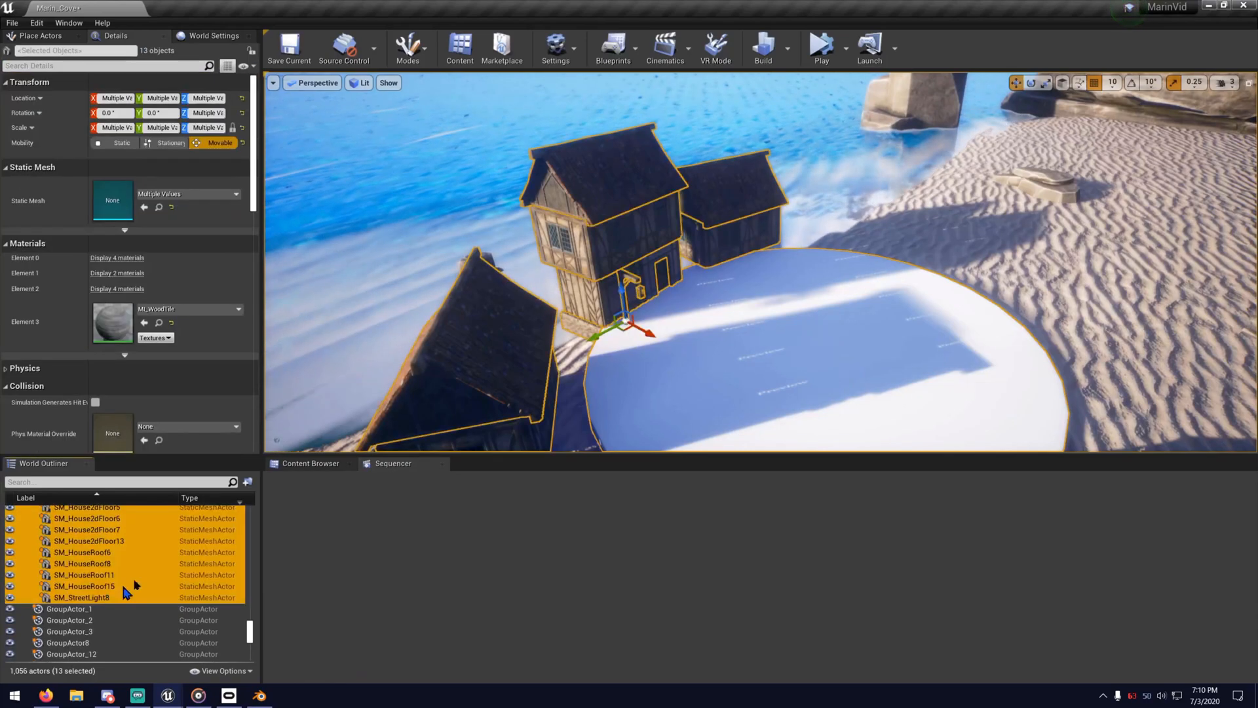
Attach the remaining houses, roofs and street light to the Cylinder.
left_click(12, 23)
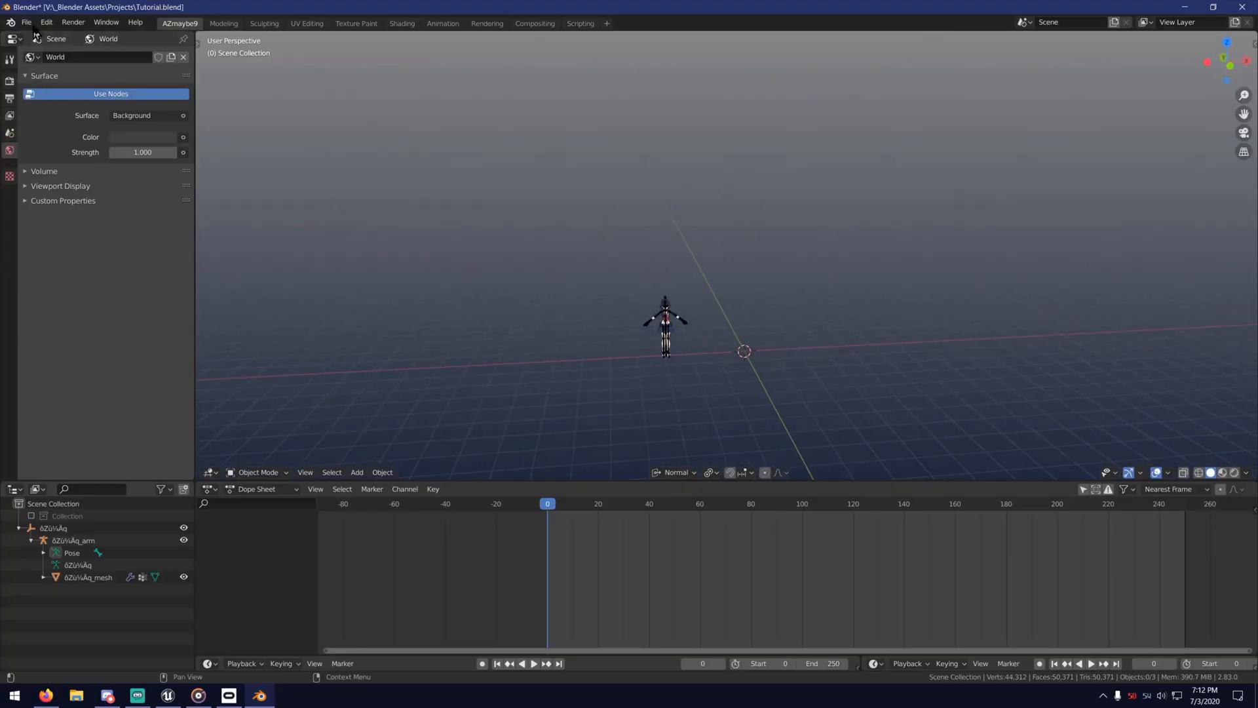
Import Far assets.obj from the Utorial folder as a Wavefront OBJ.
left_click(26, 22)
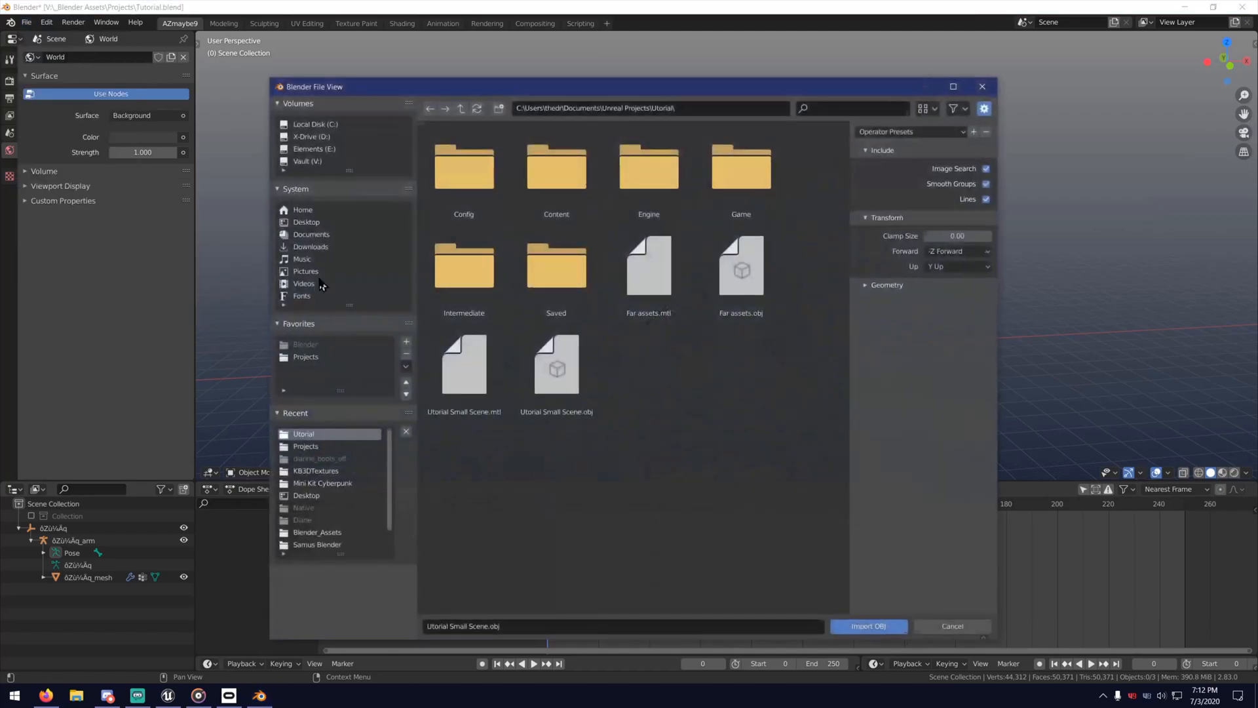
left_click(741, 269)
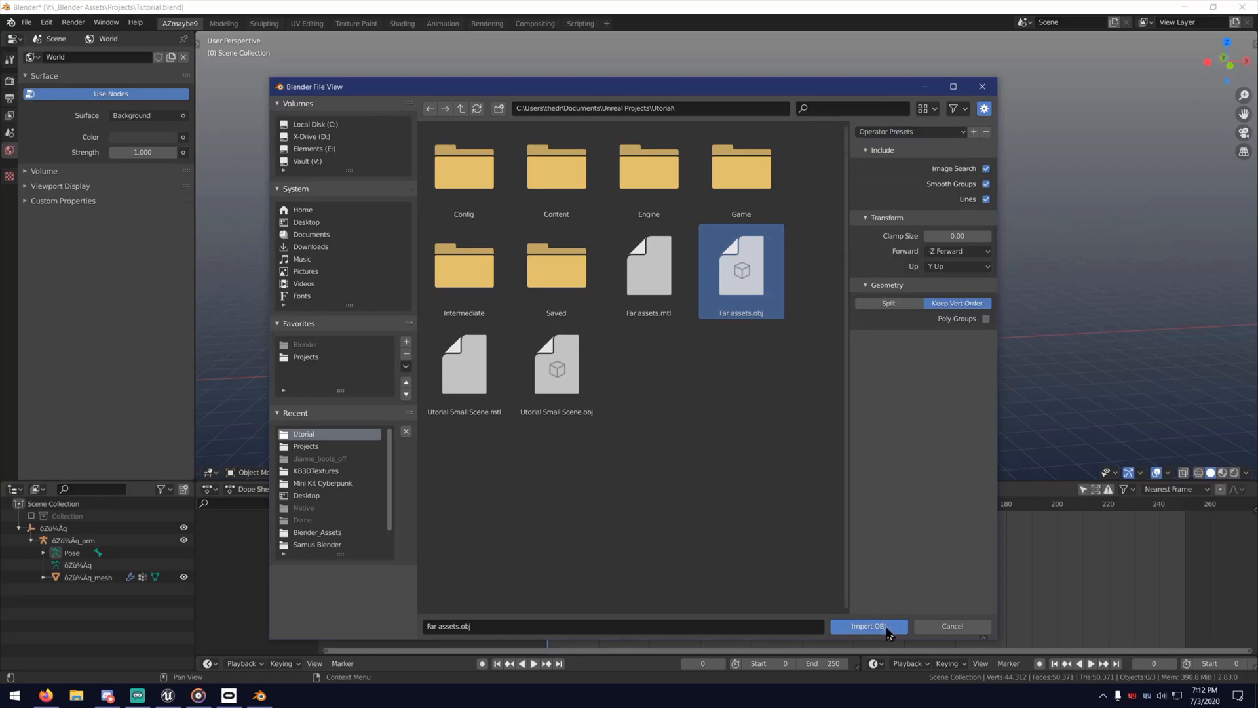
left_click(868, 625)
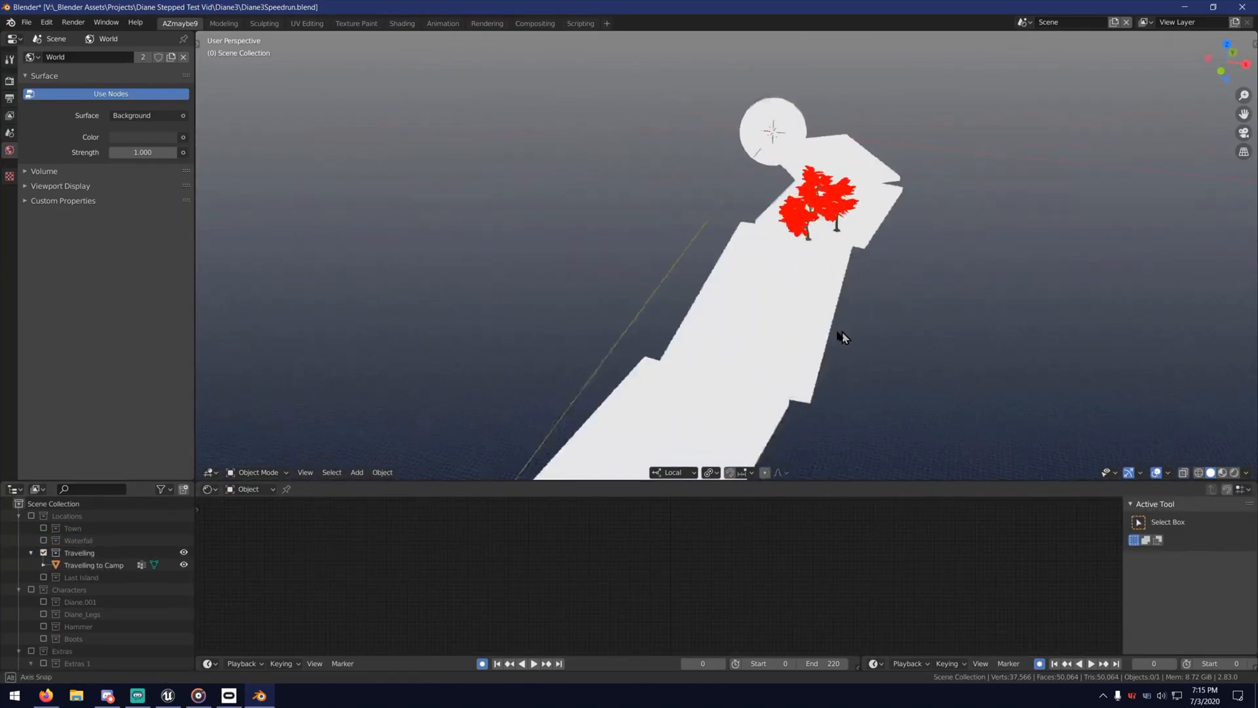
left_click_drag(843, 336, 682, 363)
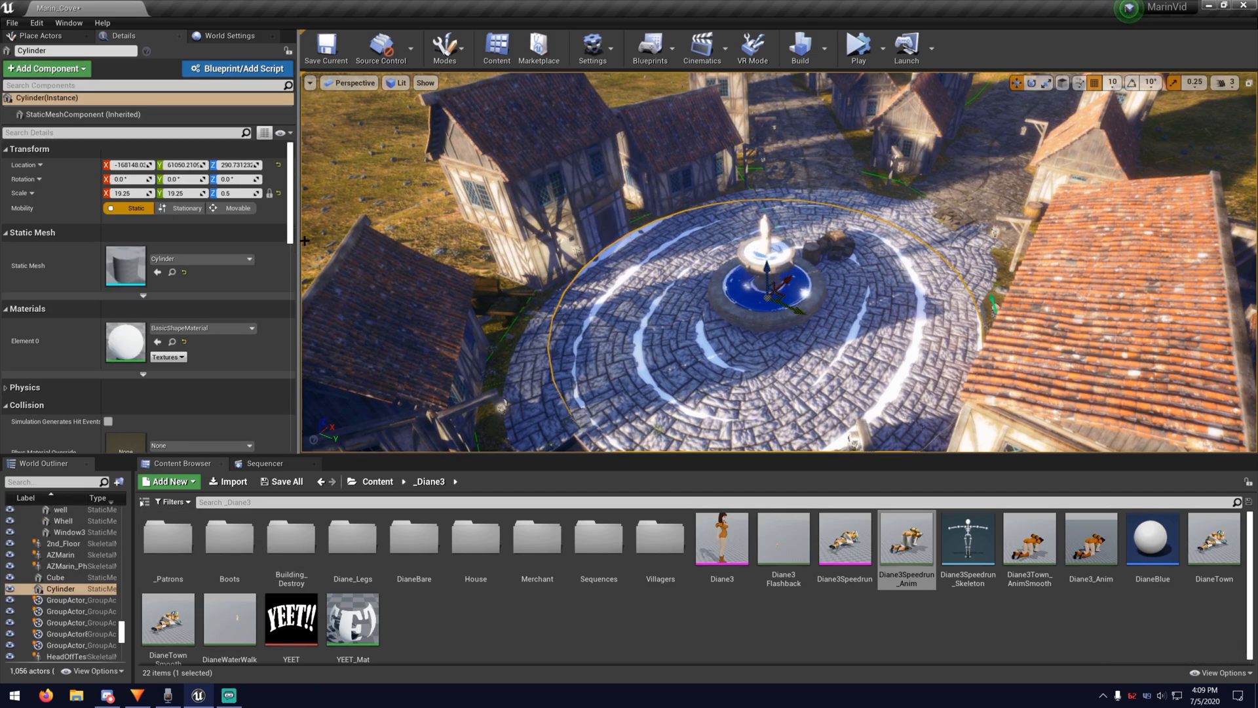
Copy the Cylinder's Location values for pasting onto Diane3.
right_click(129, 165)
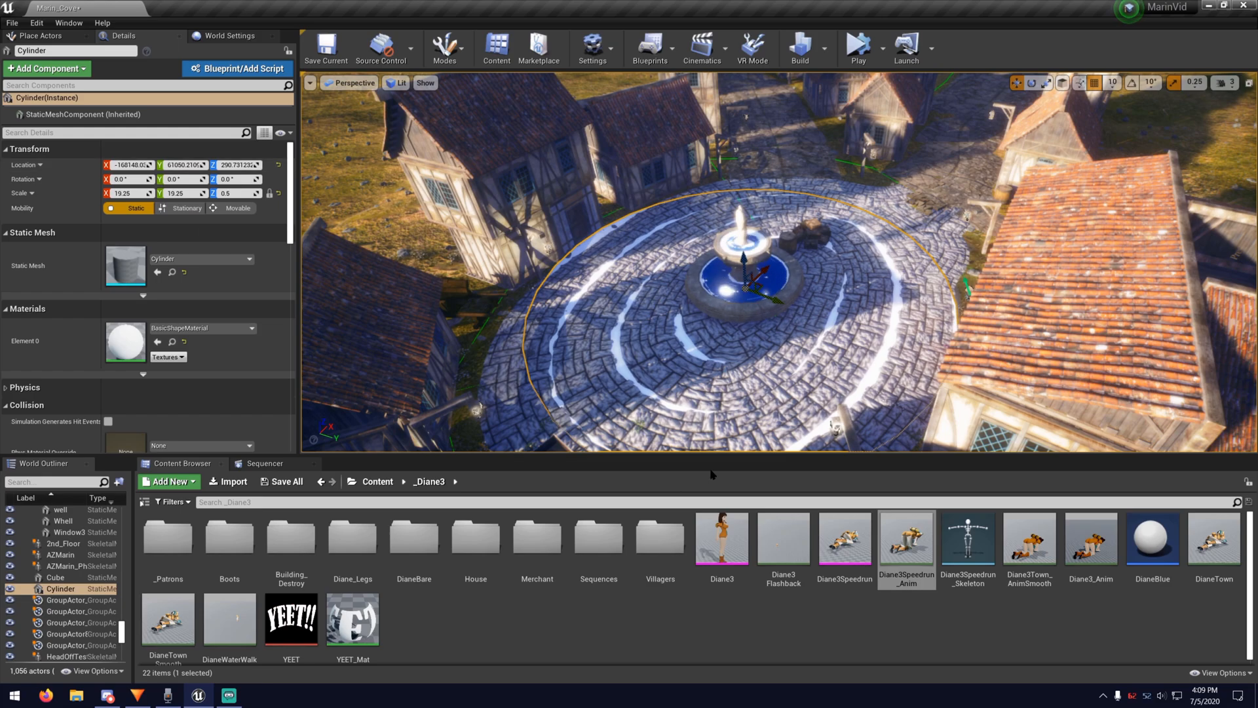
mouse_move(721, 537)
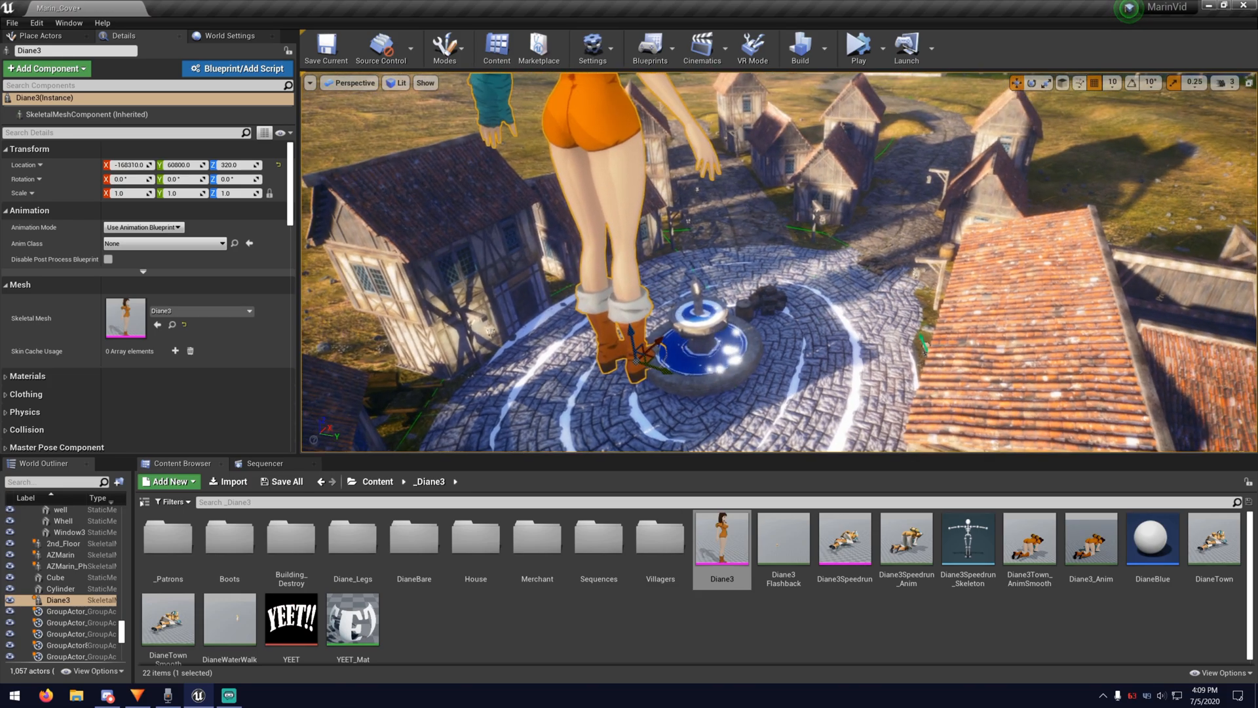
Set Diane3's Animation Mode to Use Animation Asset and assign Diane3Speedrun_Anim.
left_click(161, 243)
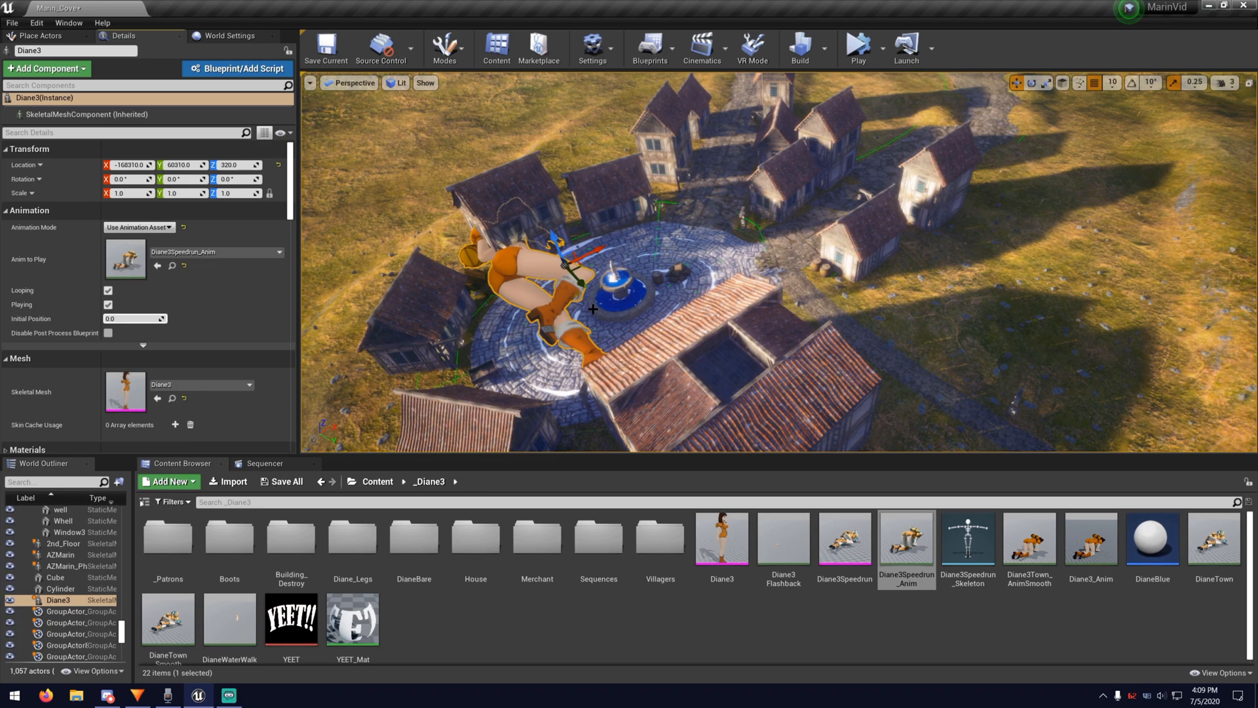
right_click(128, 165)
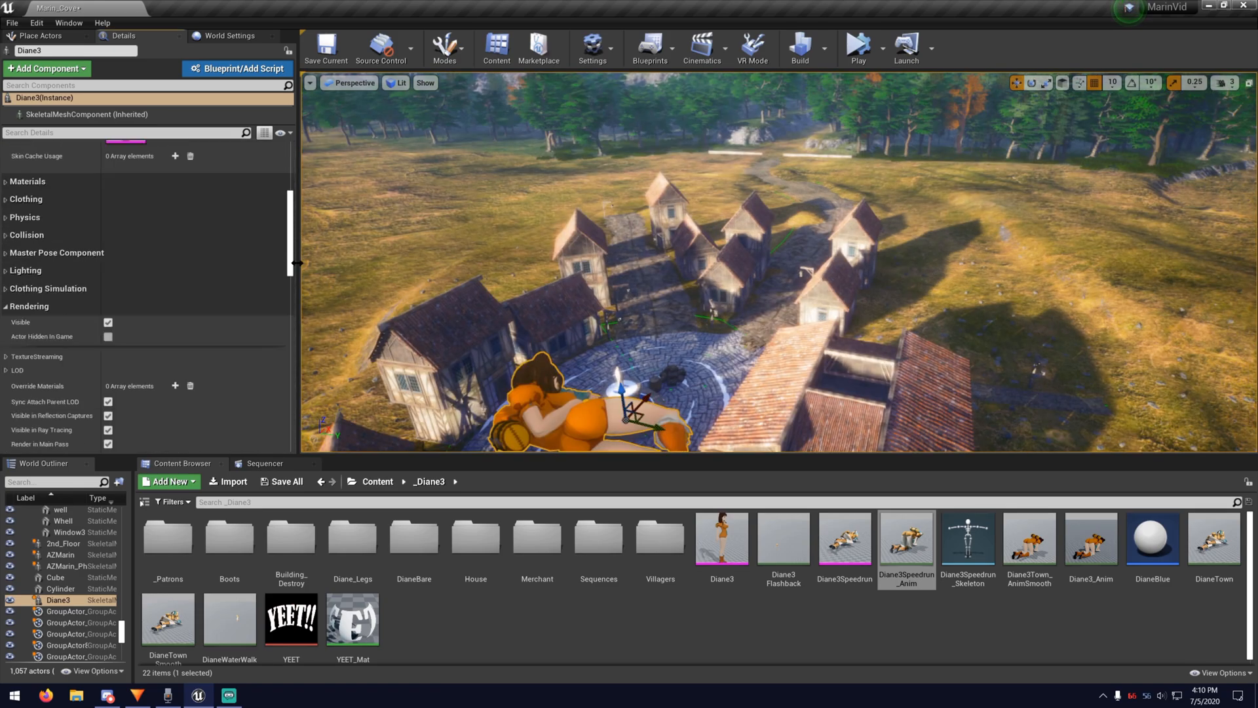
Set Diane3's Rendering Bounds Scale to 500 in the Details panel.
scroll("down", 3)
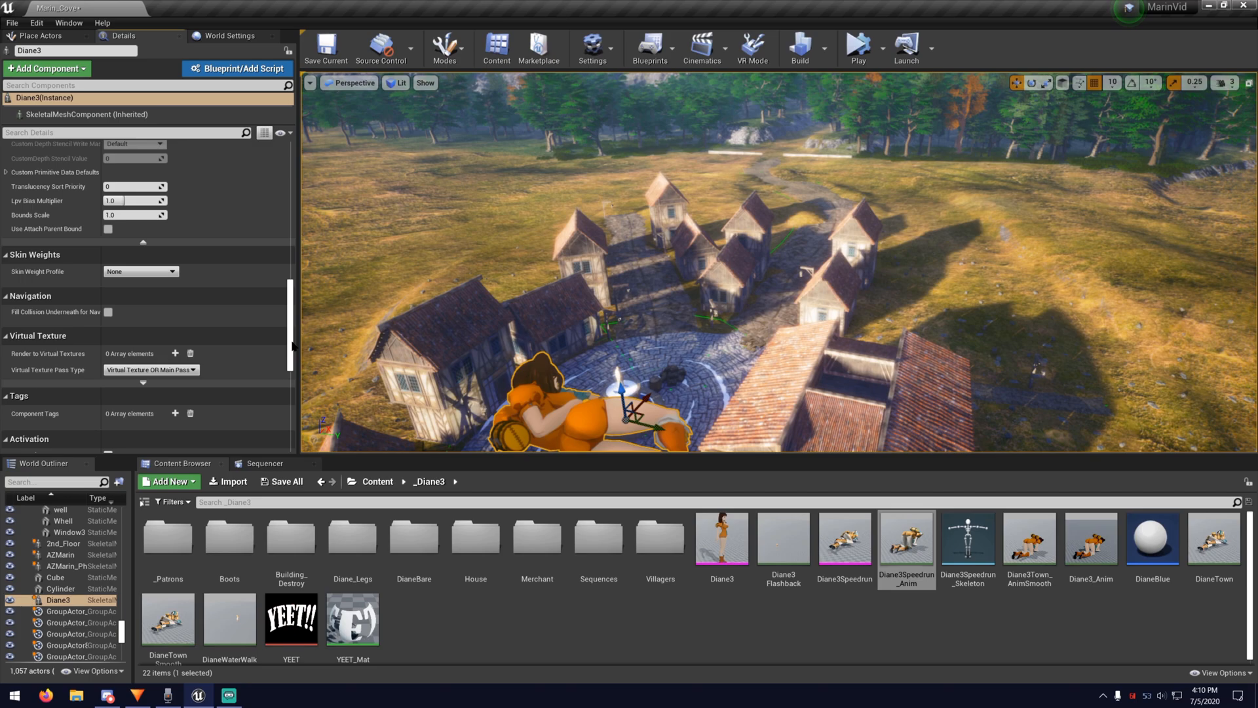
mouse_move(39, 216)
type("90")
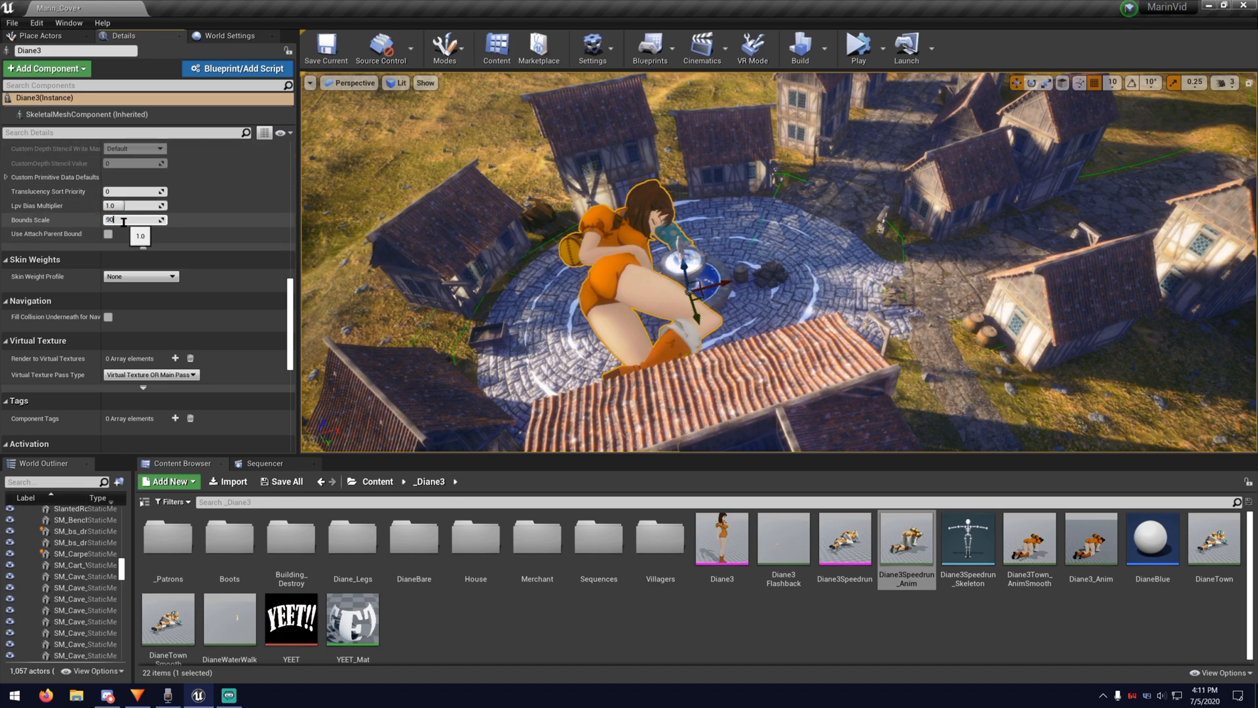
type("500")
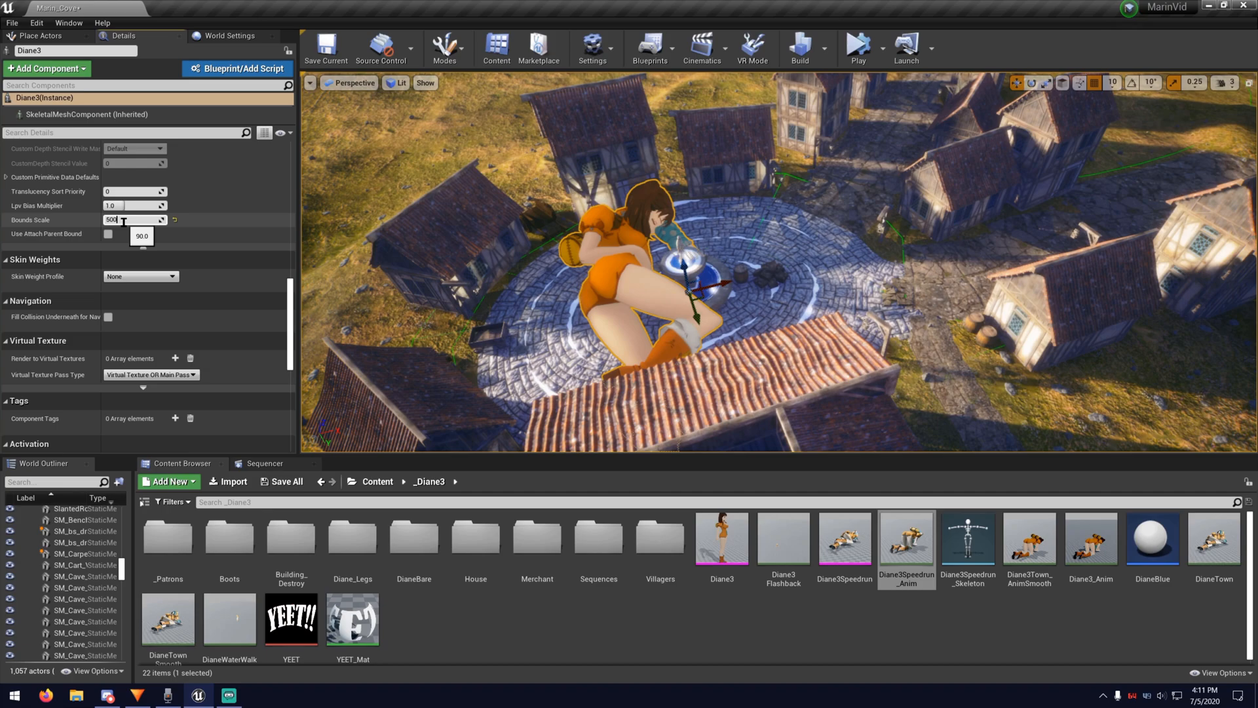